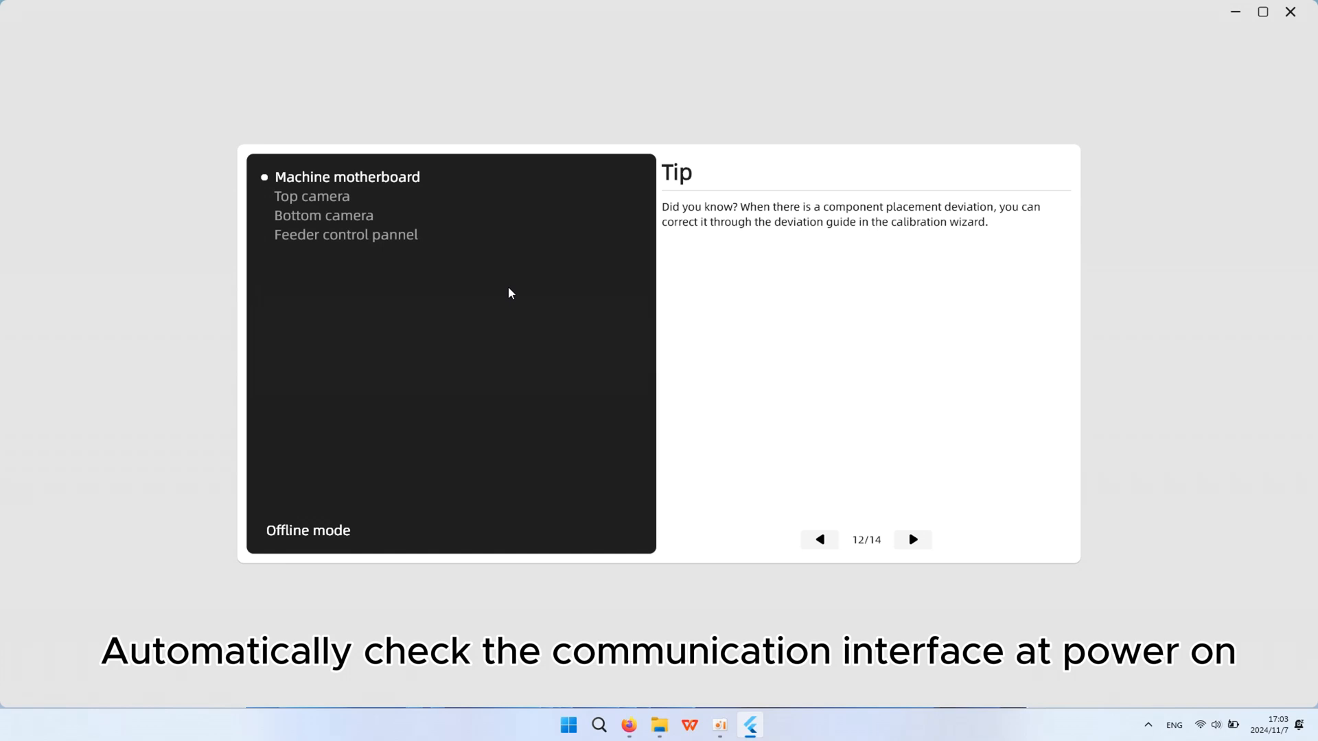
Start the machine after the startup check detects the motherboard, cameras and feeder panel.
{"action": "left_click", "coordinate": [312, 196]}
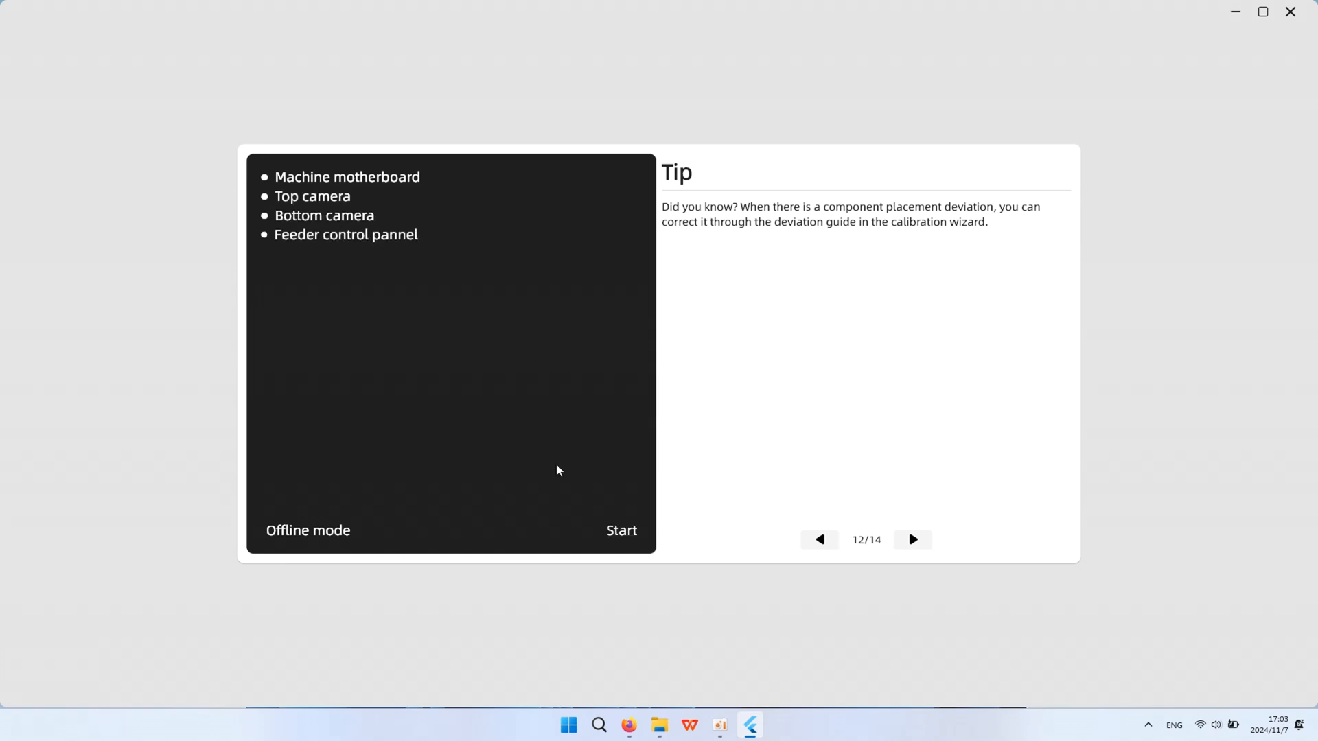
{"action": "left_click", "coordinate": [620, 530]}
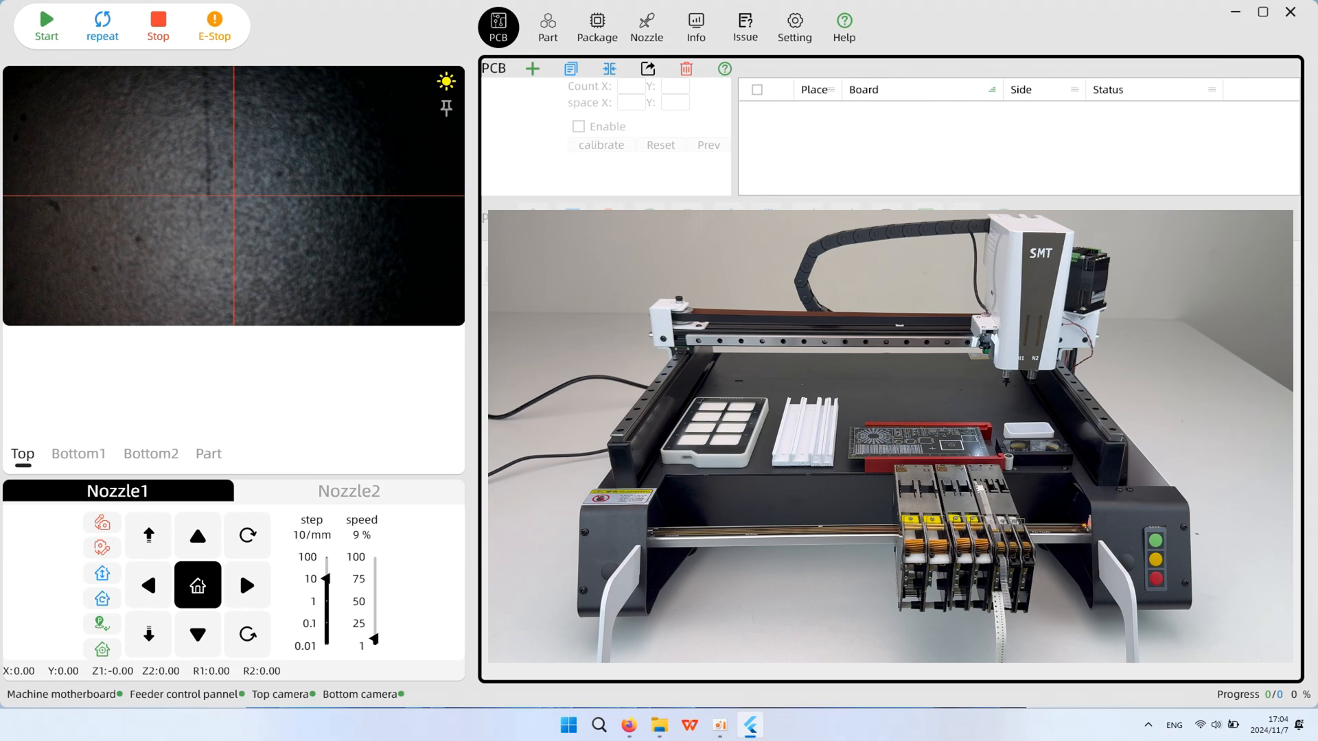
Home the machine to auto-calibrate its origin, then return the head to its holding position.
{"action": "left_click", "coordinate": [198, 586]}
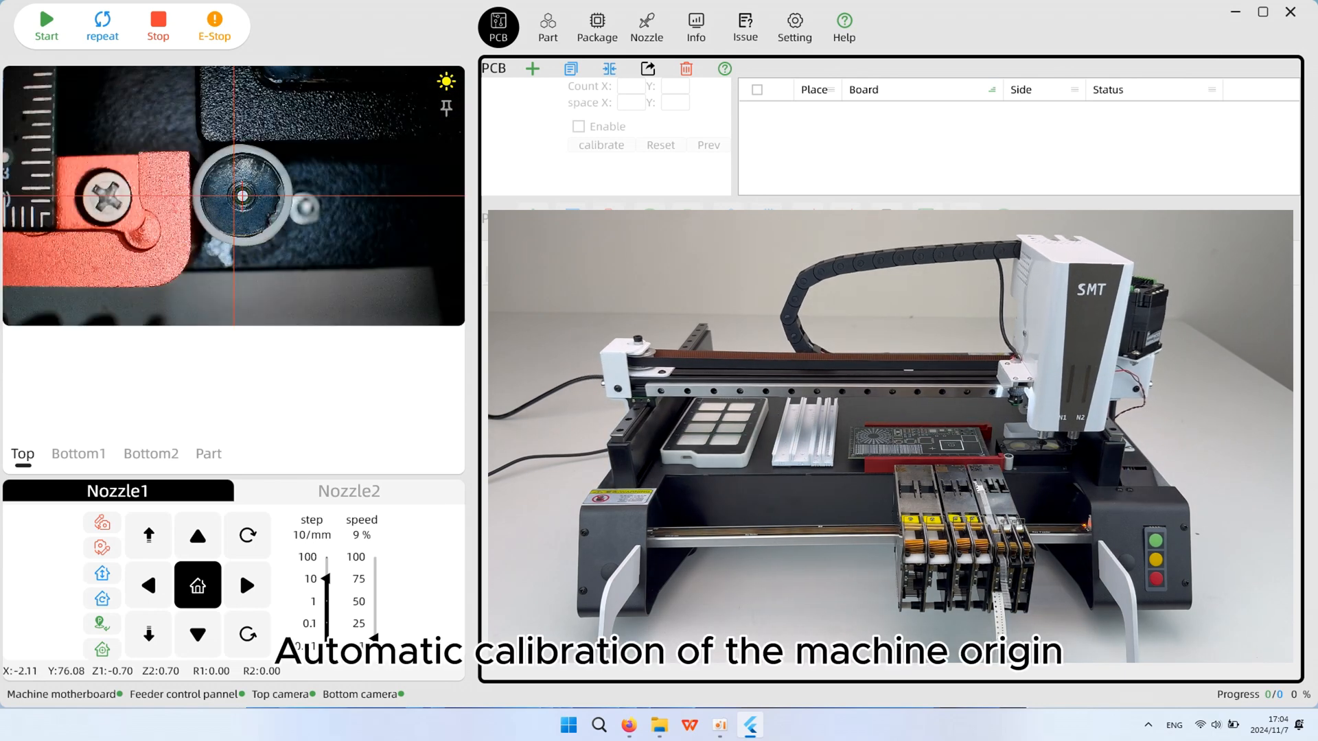
{"action": "left_click", "coordinate": [79, 453]}
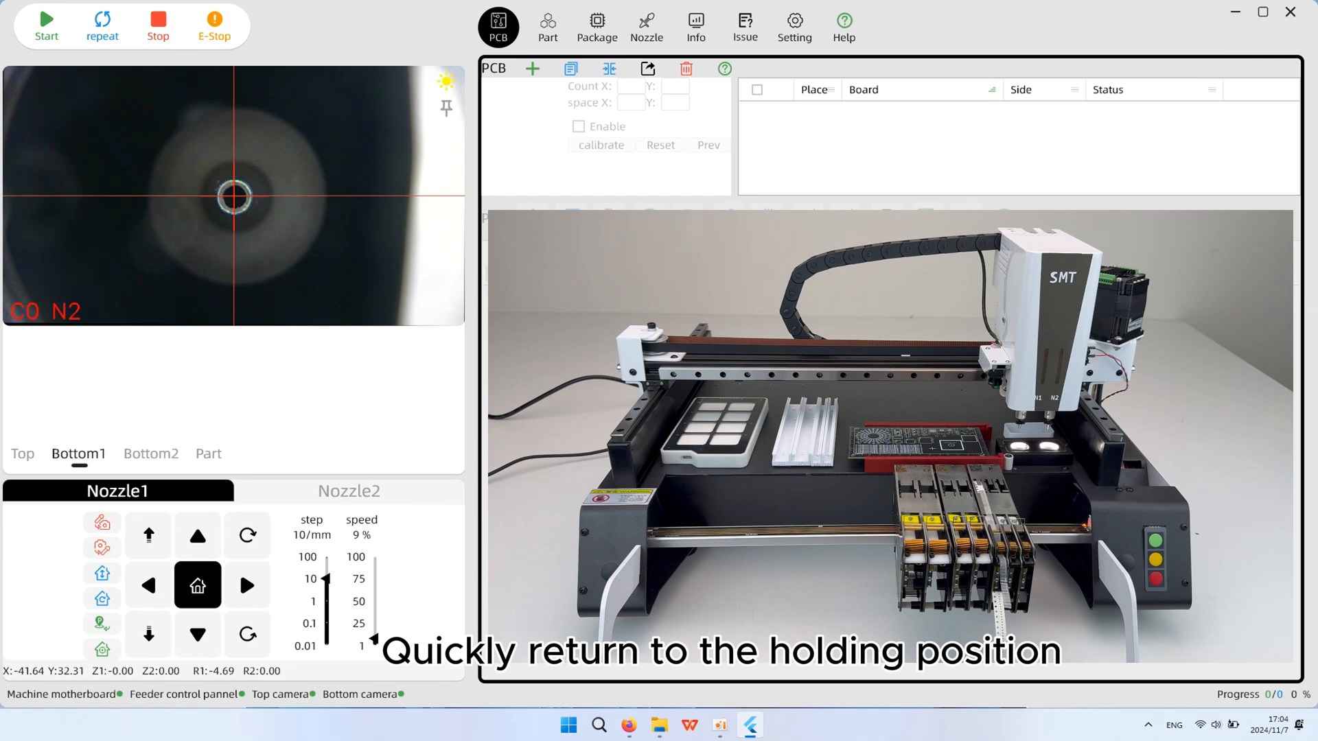
{"action": "left_click", "coordinate": [22, 453]}
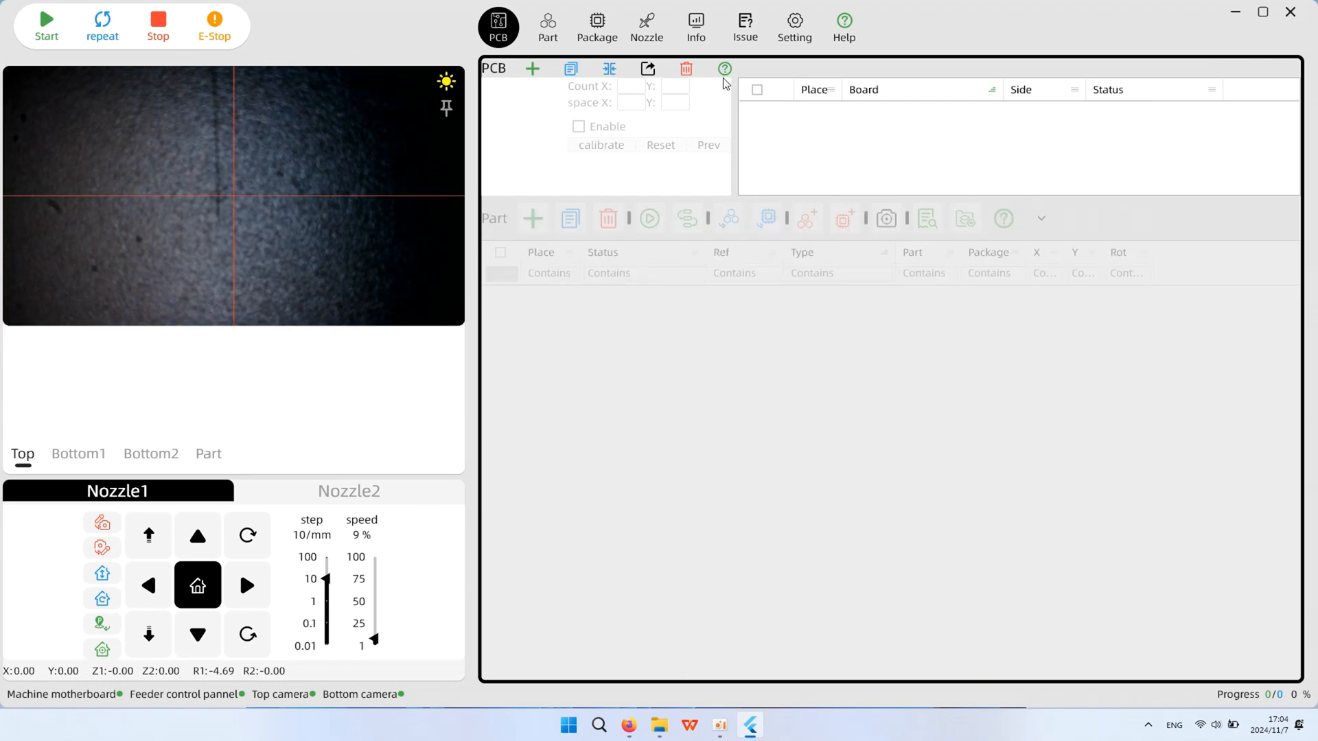
Import the PickAndPlace_Calibration CSV board file with X and Y coordinate columns mapped.
{"action": "left_click", "coordinate": [533, 68]}
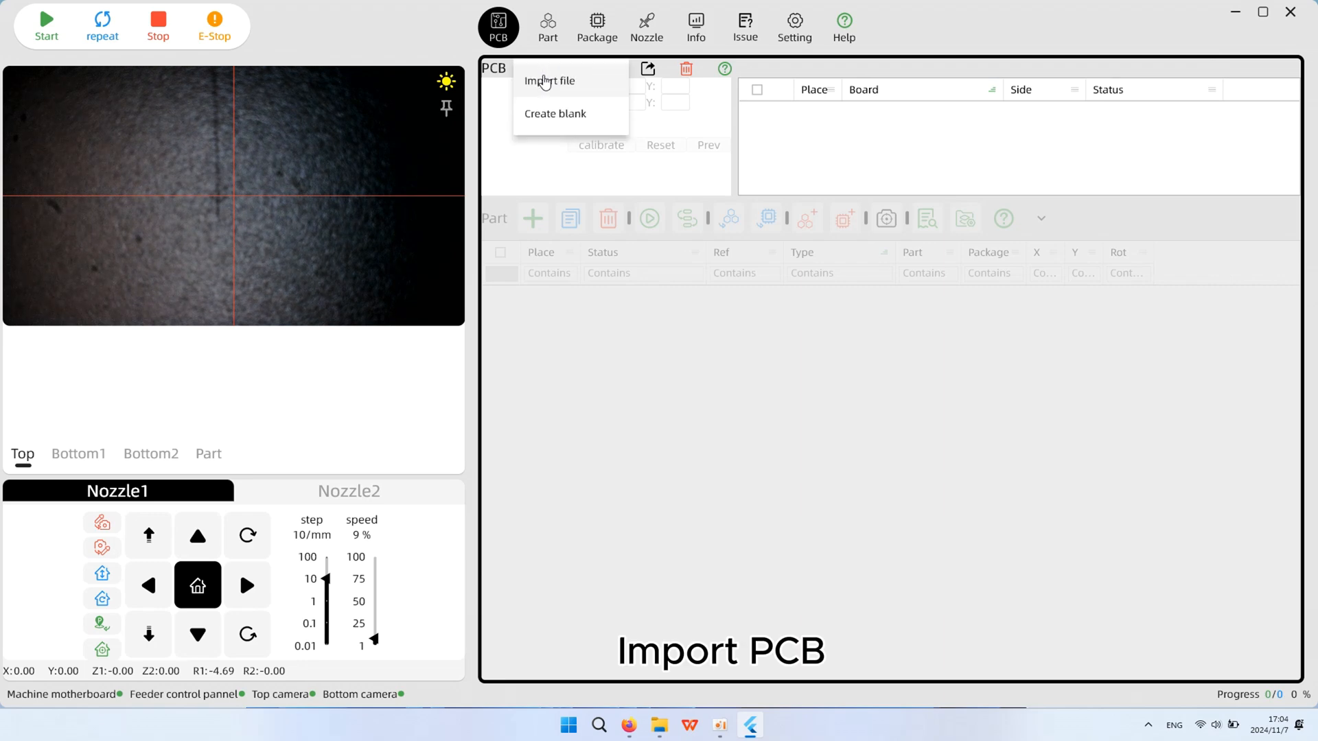
{"action": "left_click", "coordinate": [549, 80]}
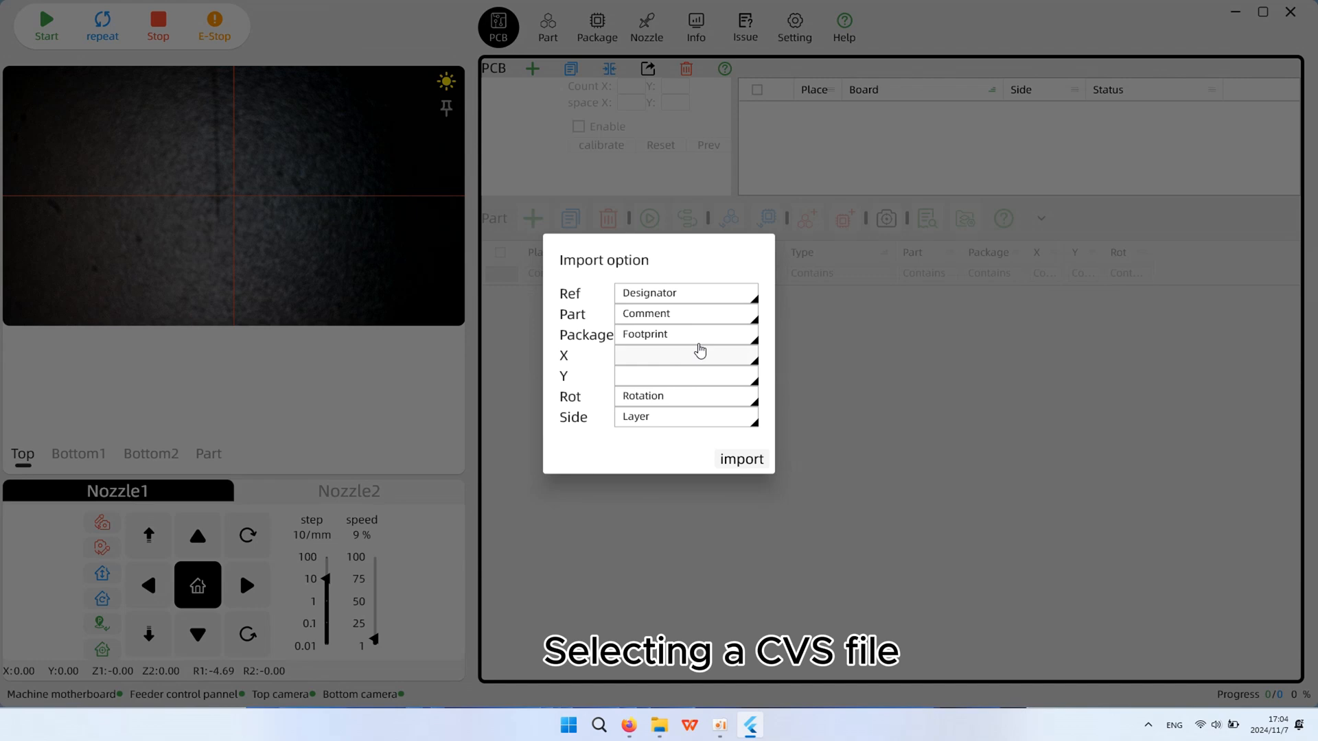
{"action": "left_click", "coordinate": [700, 354]}
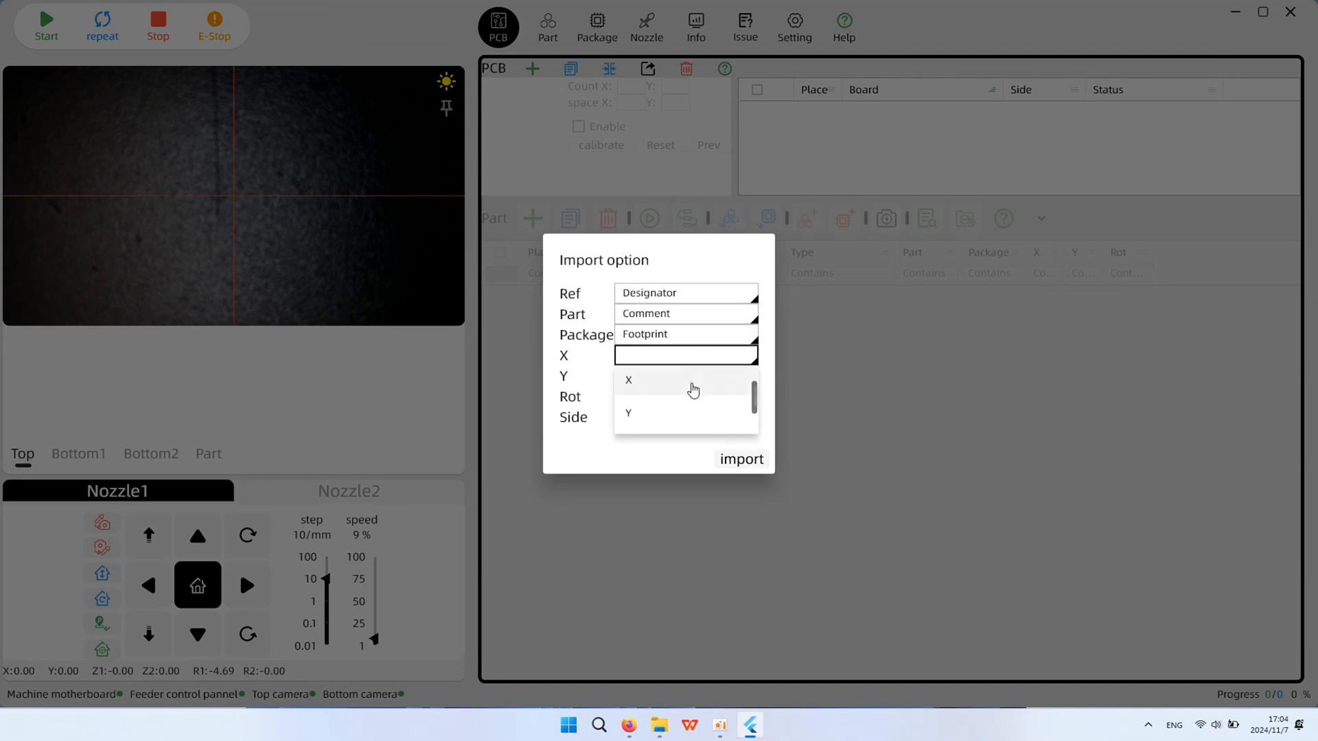
{"action": "left_click", "coordinate": [629, 380]}
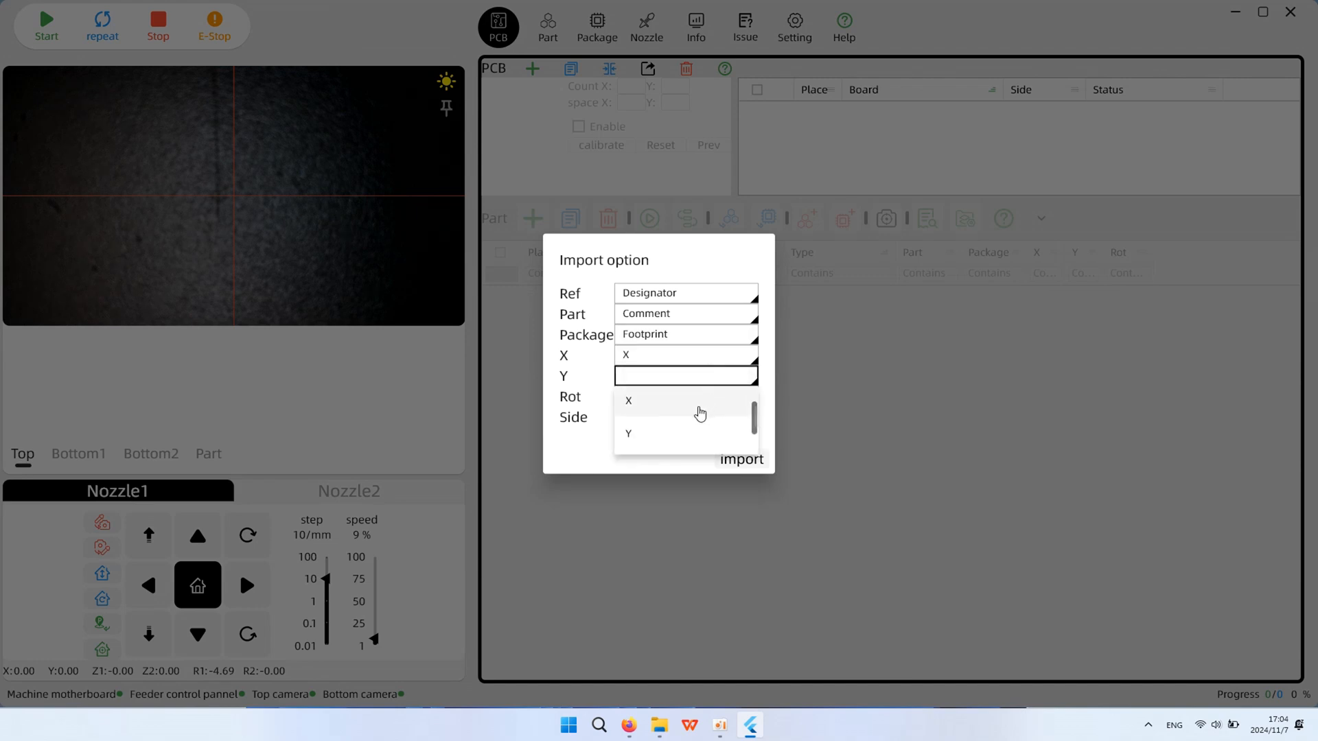
{"action": "left_click", "coordinate": [741, 459]}
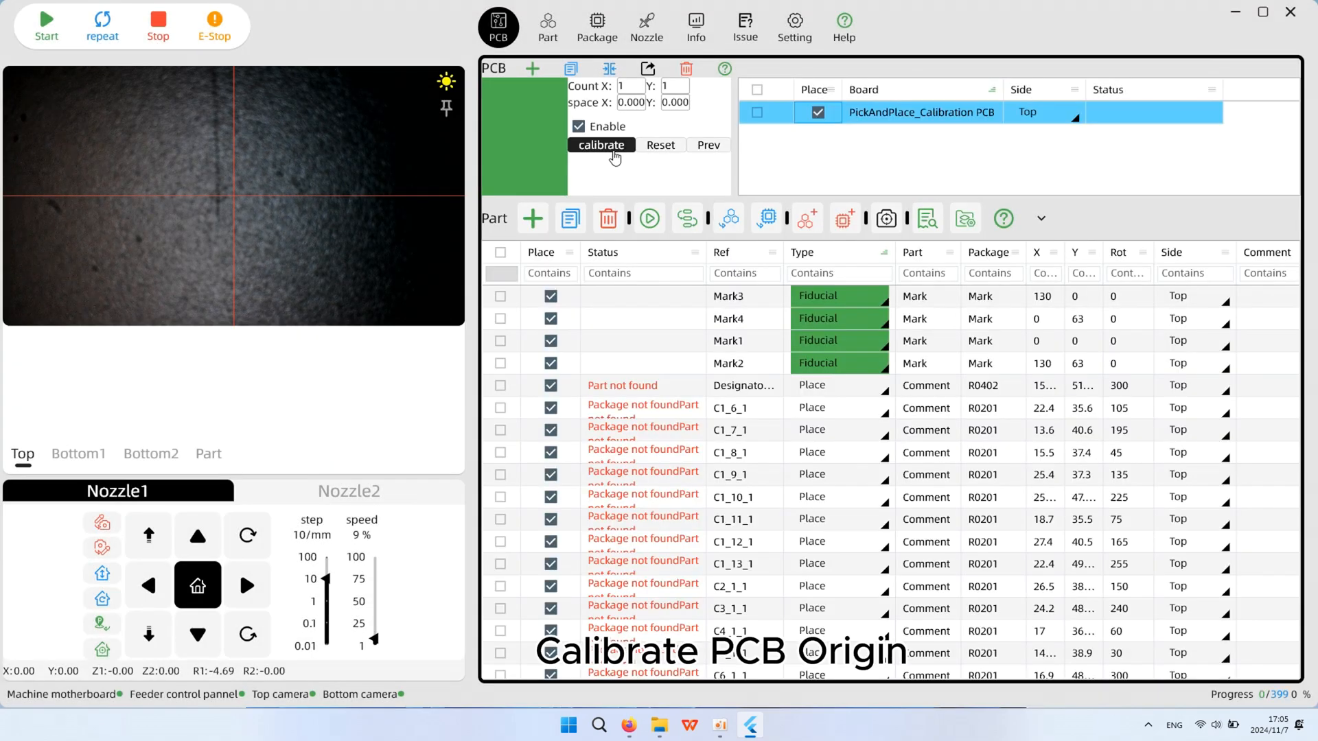
Bring up the board calibrate dialog and jog the top camera over Mark1 at the PCB origin.
{"action": "left_click", "coordinate": [601, 146]}
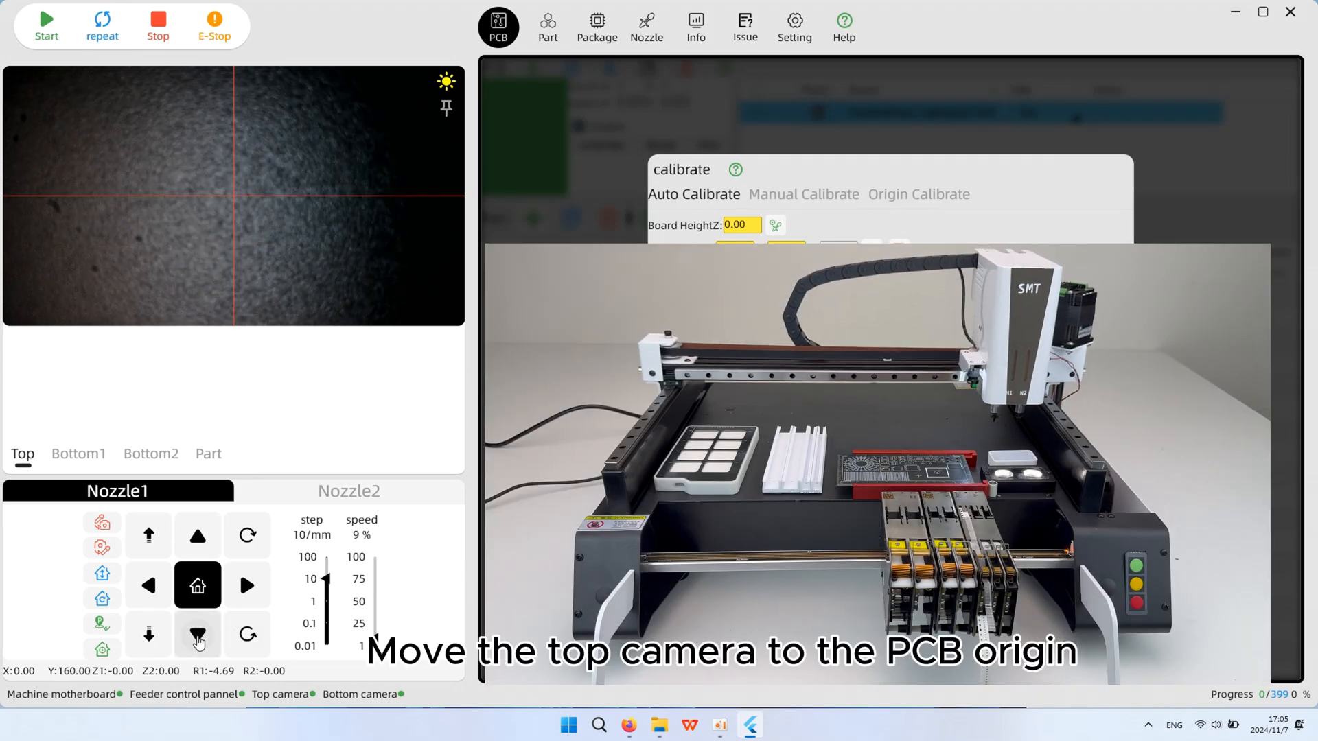
{"action": "left_click", "coordinate": [198, 634]}
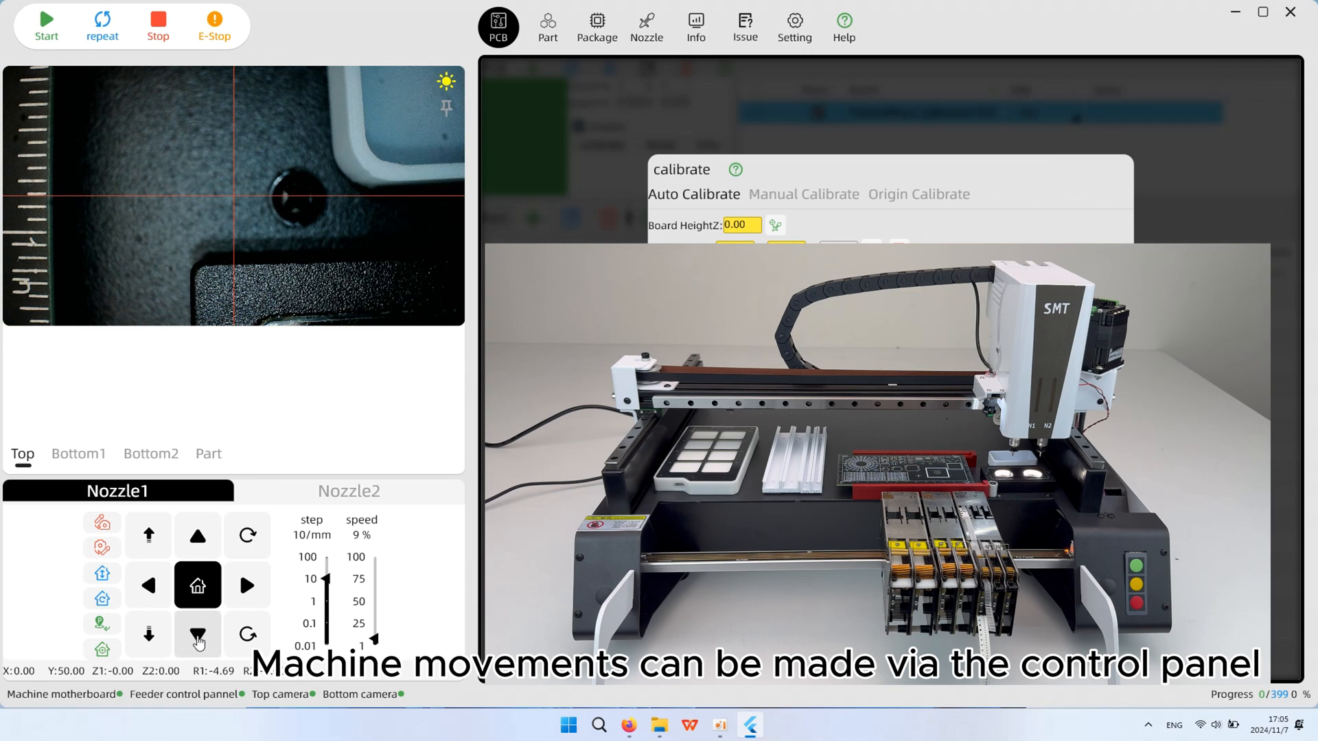
{"action": "left_click", "coordinate": [147, 584]}
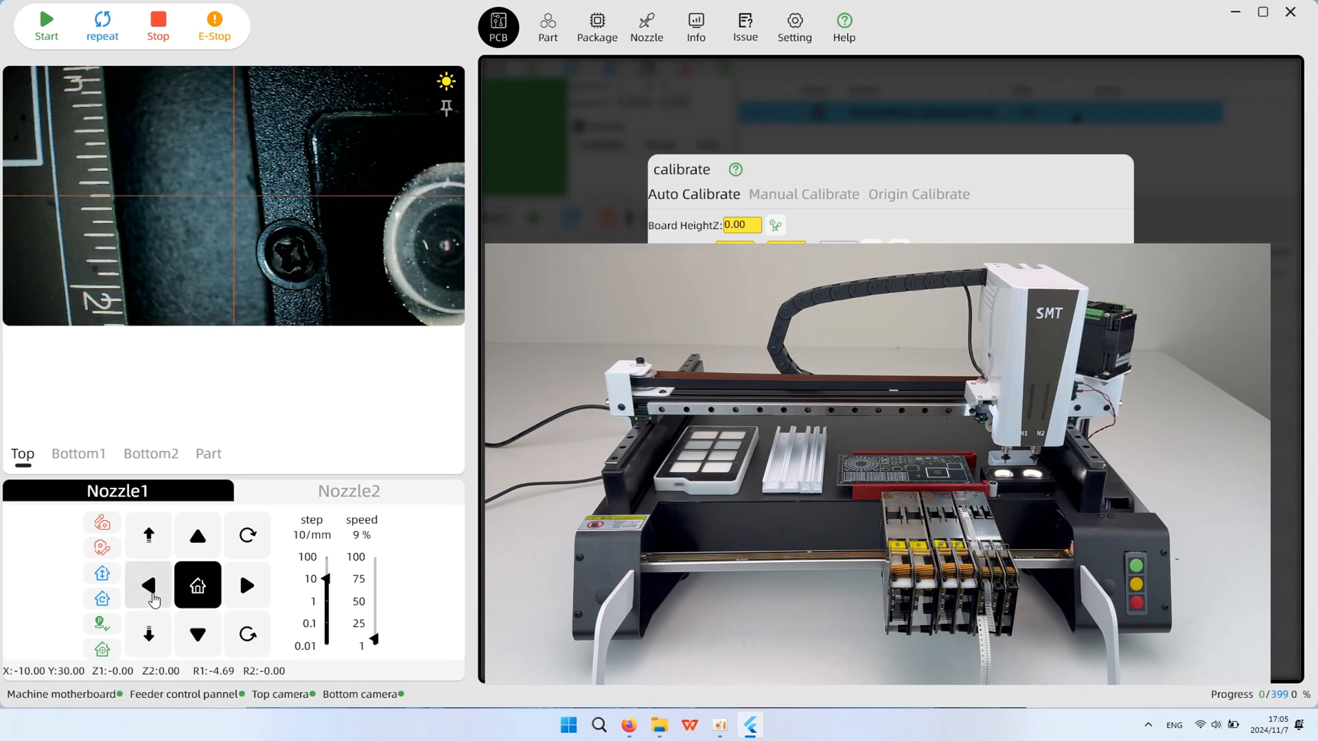
{"action": "left_click", "coordinate": [148, 586]}
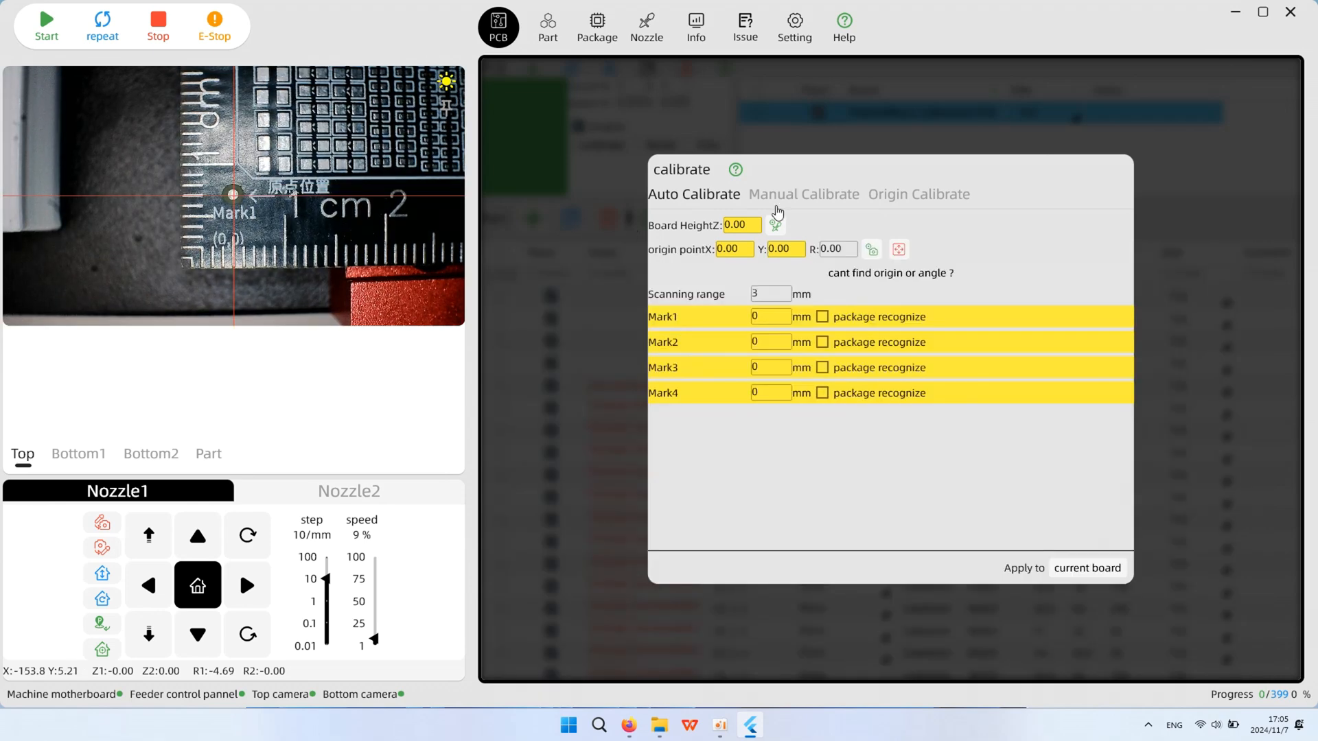
Jog nozzle N1 over the origin and lower it in 1 mm then 0.1 mm steps until it touches the PCB.
{"action": "left_click", "coordinate": [871, 249]}
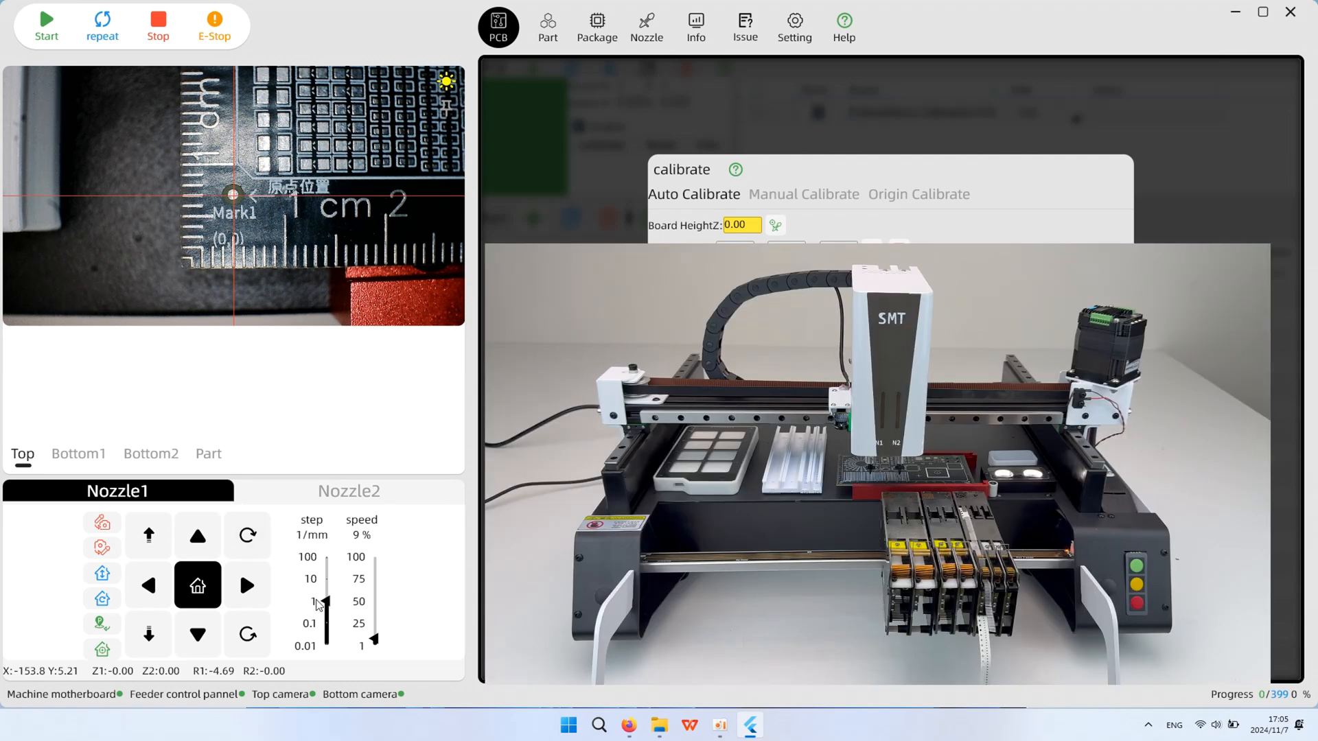
{"action": "left_click", "coordinate": [197, 534]}
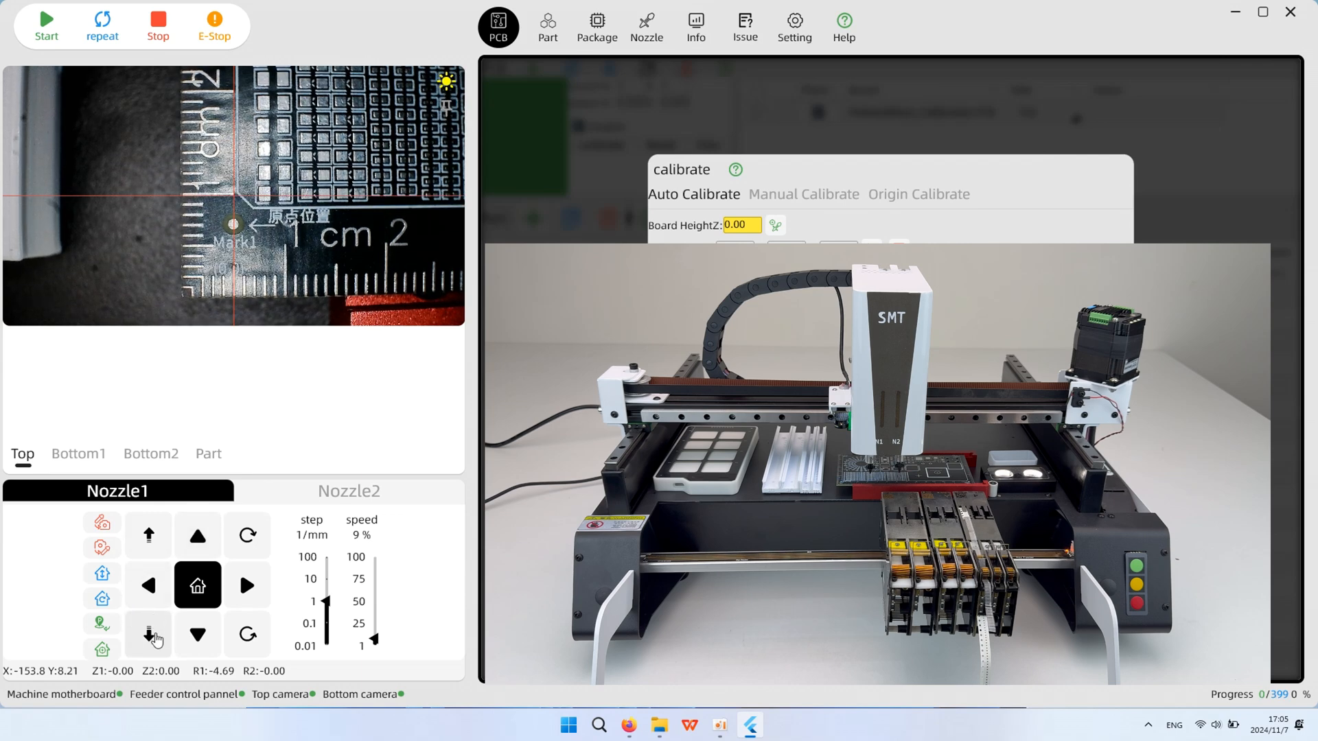
{"action": "left_click", "coordinate": [149, 634]}
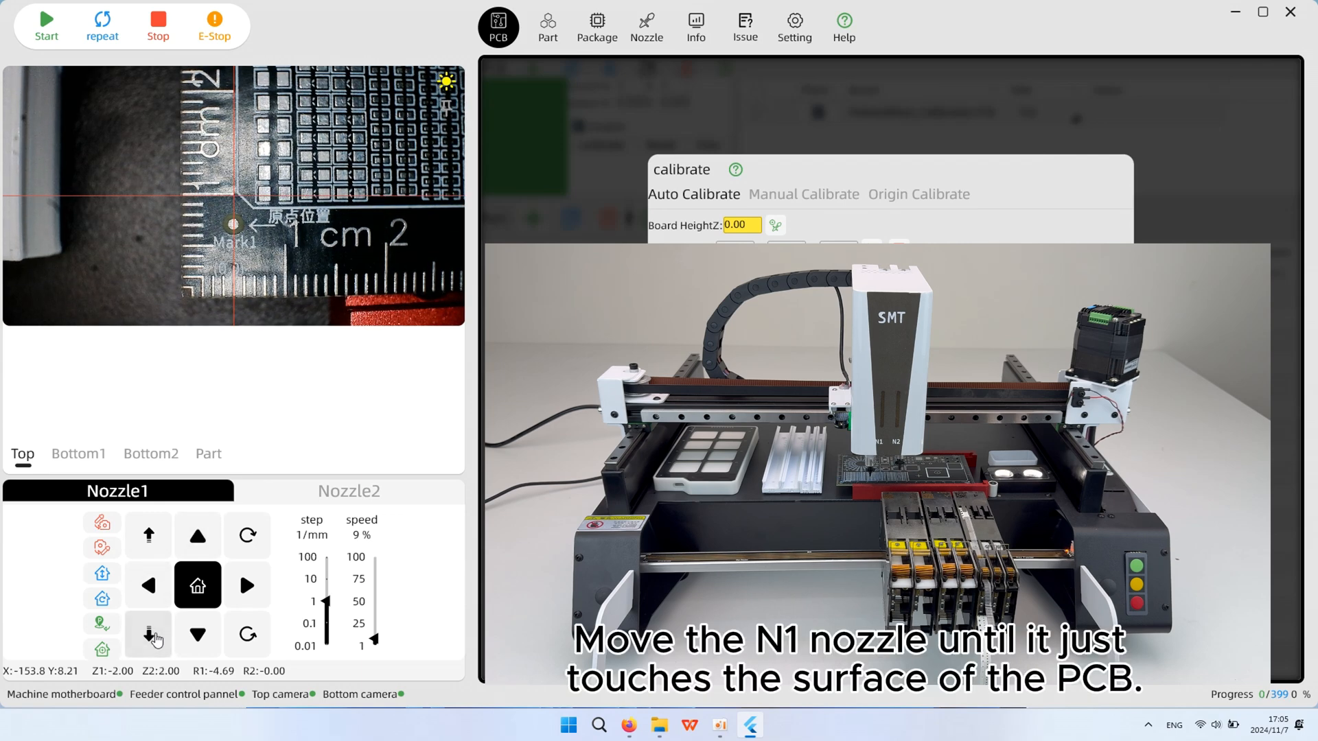
{"action": "left_click", "coordinate": [148, 635]}
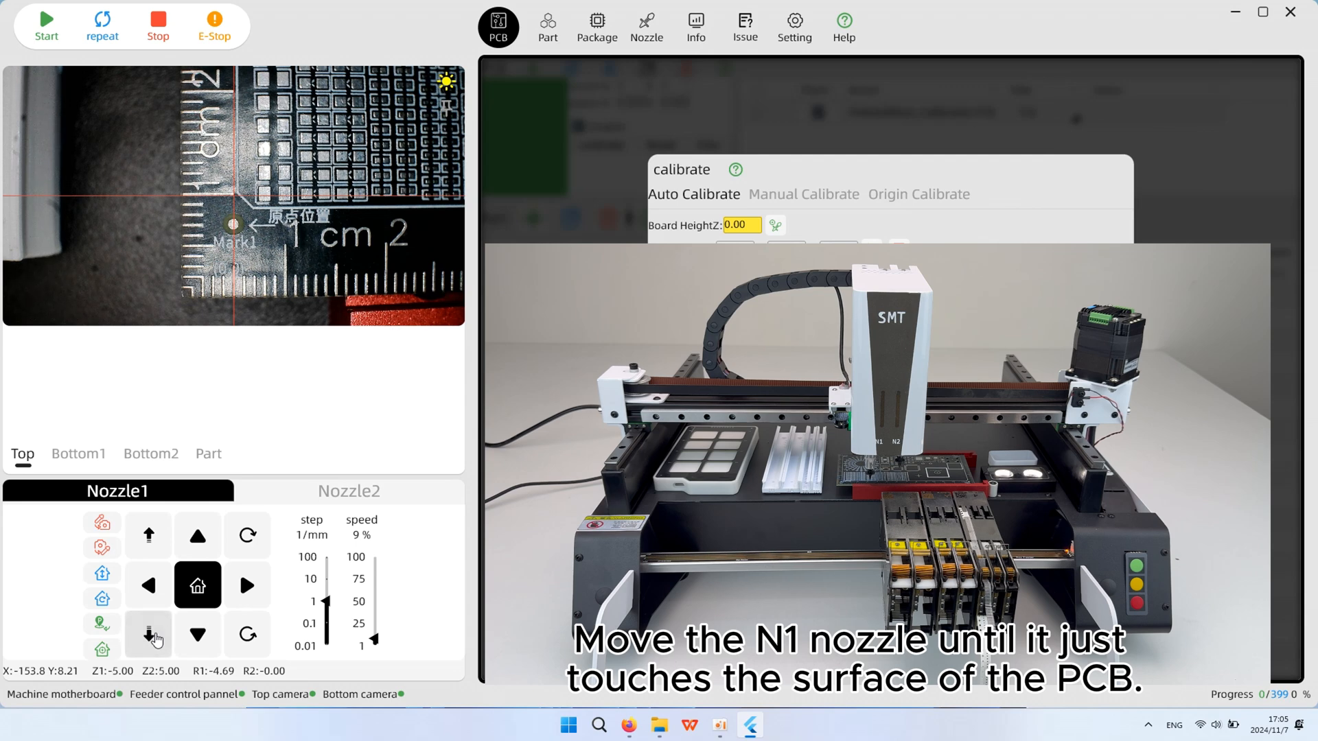
{"action": "left_click", "coordinate": [149, 634]}
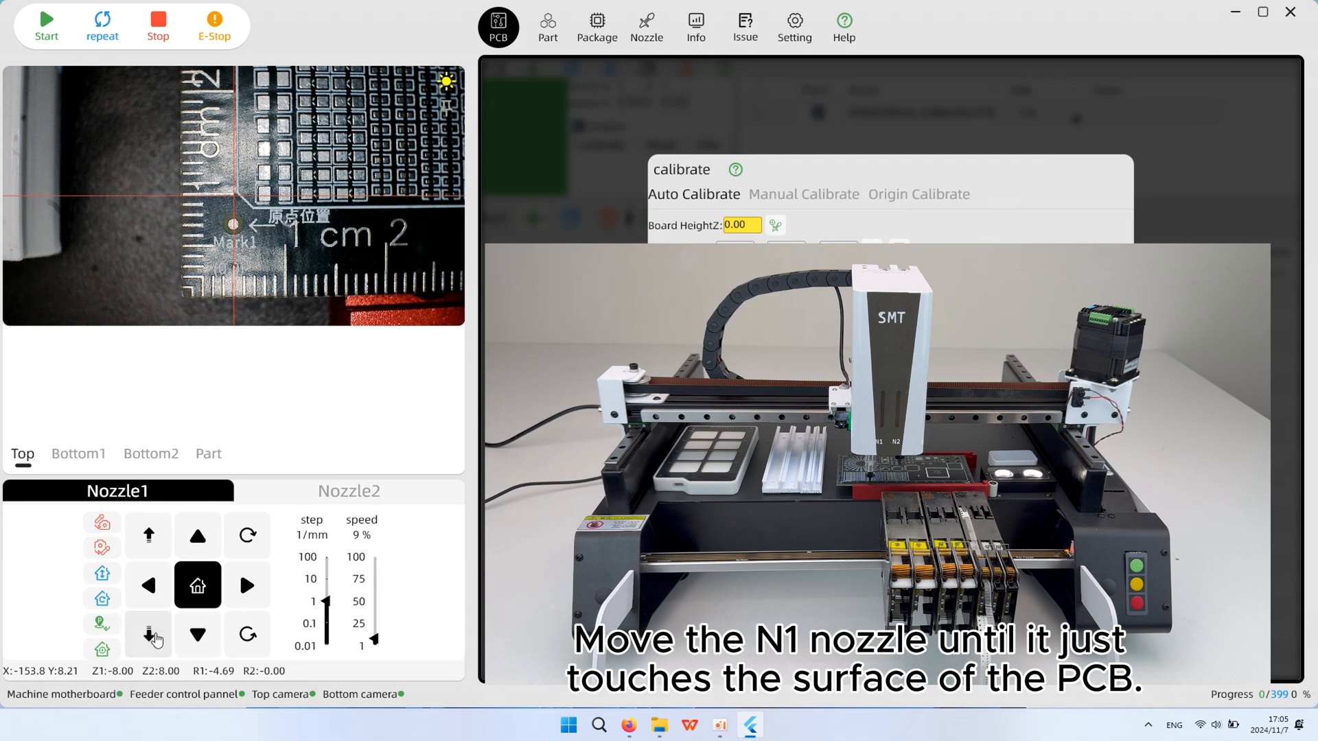
{"action": "left_click", "coordinate": [148, 635]}
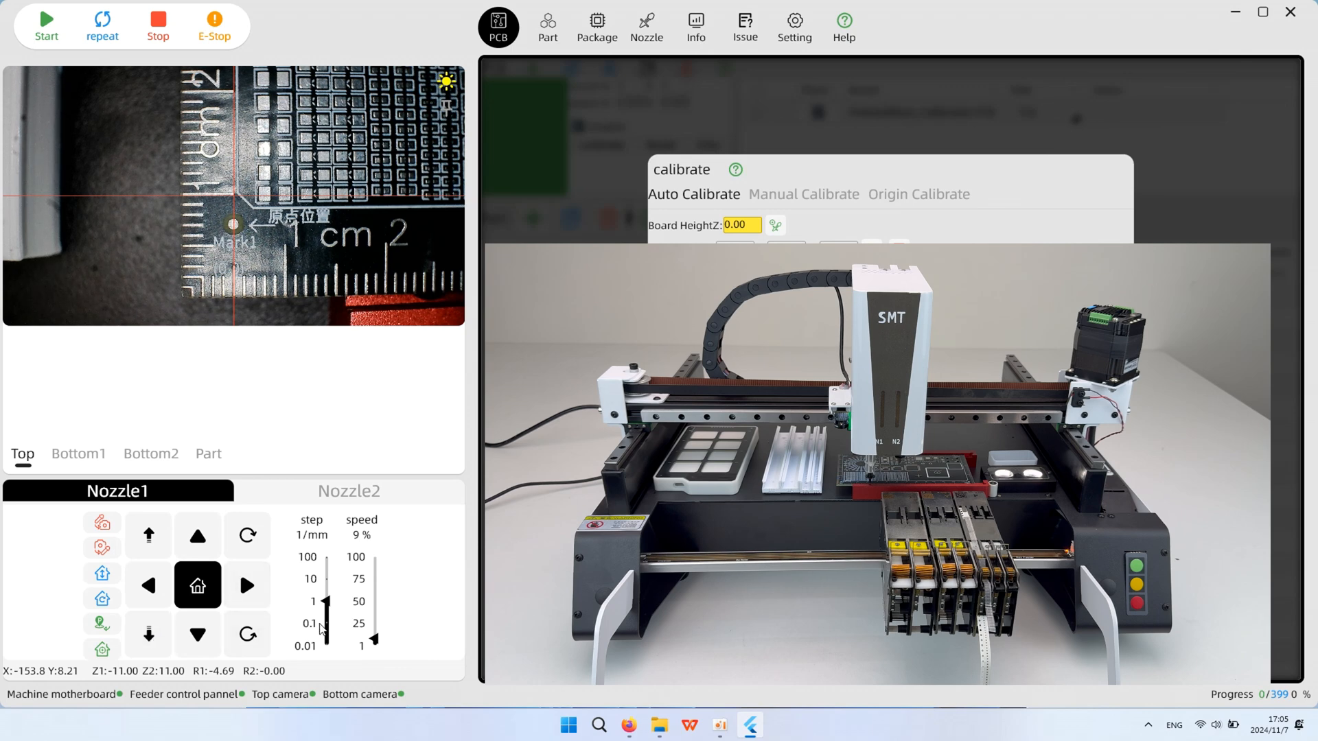
{"action": "left_click", "coordinate": [148, 635]}
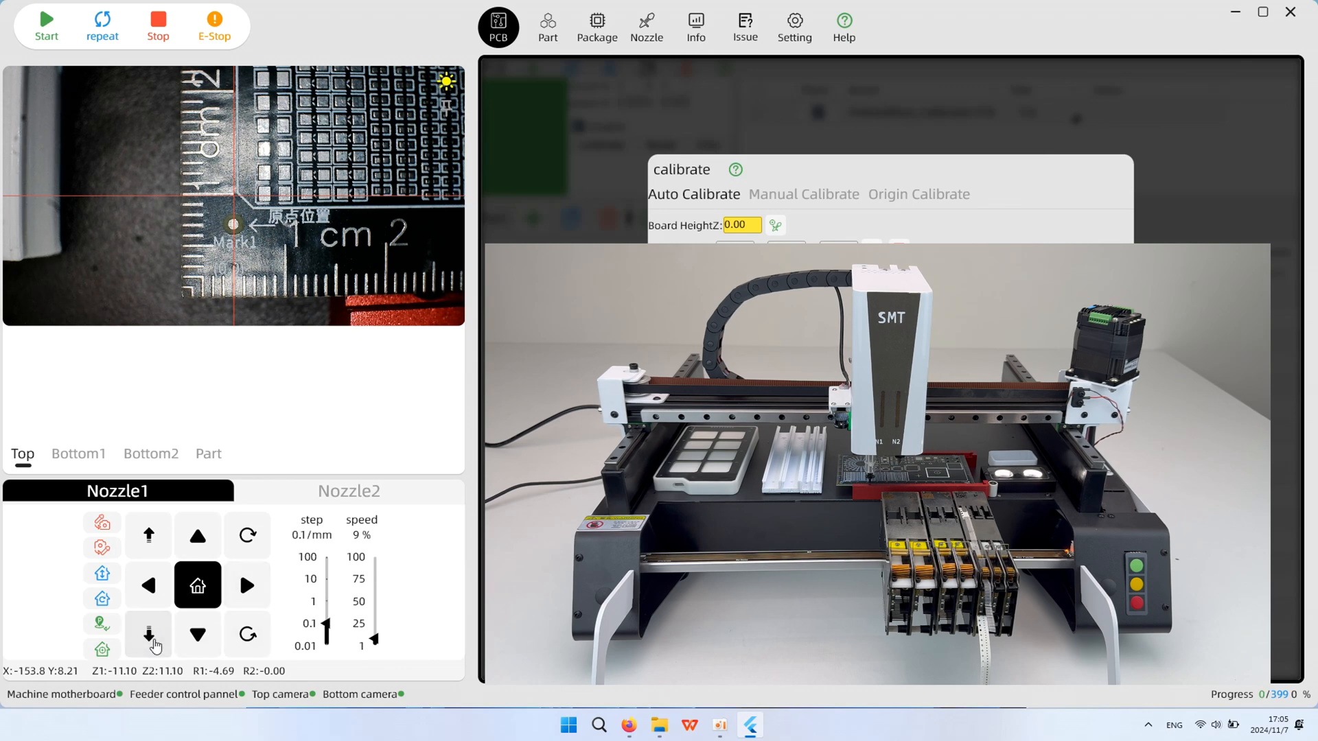
{"action": "left_click", "coordinate": [776, 225]}
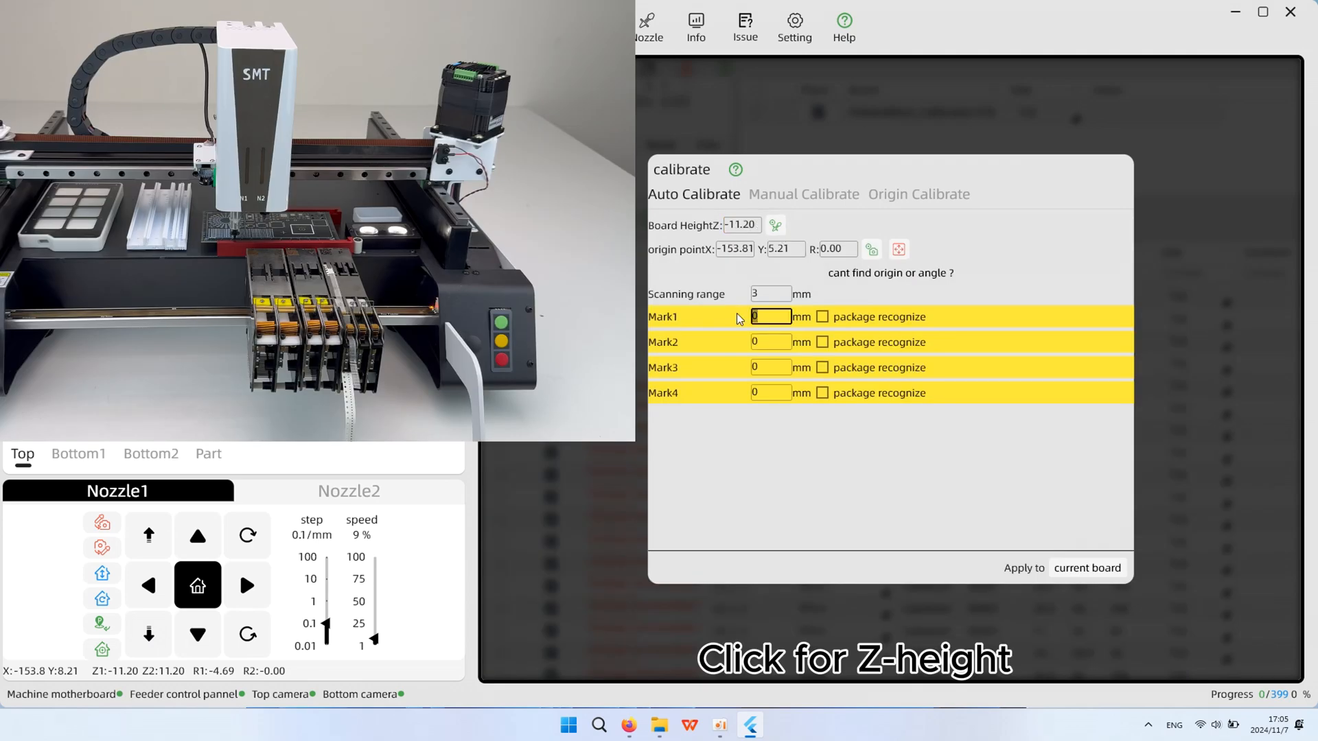
Enter 1.1 mm as the diameter for the fiducial mark fields in Auto Calibrate.
{"action": "type", "text": "1.1"}
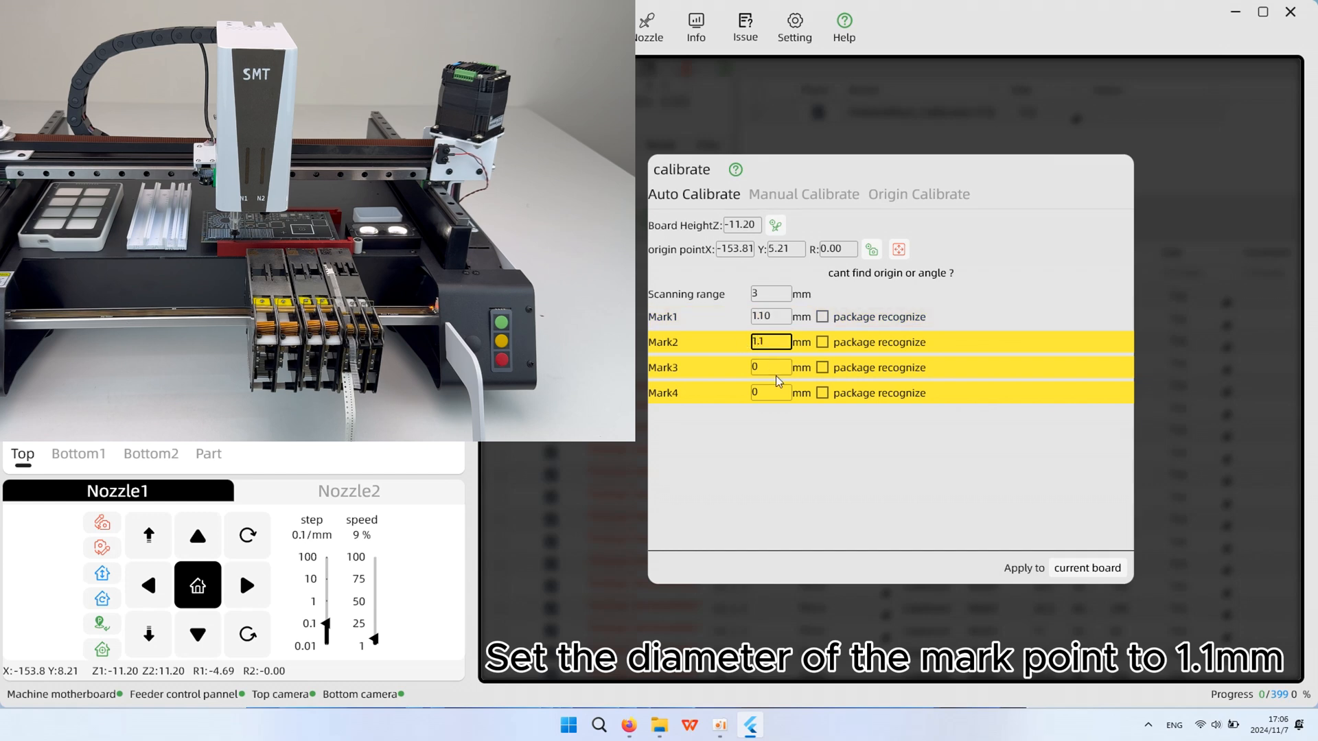
{"action": "left_click", "coordinate": [772, 368]}
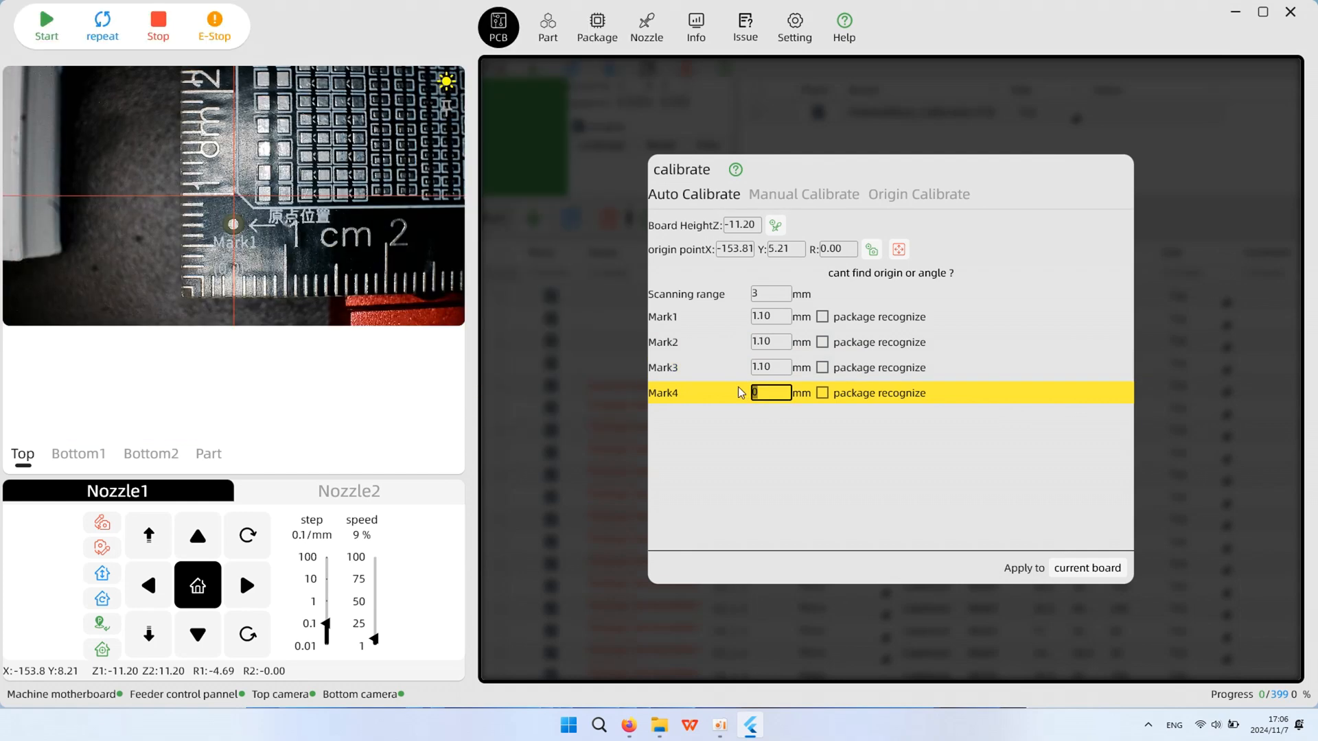
{"action": "type", "text": "1.1"}
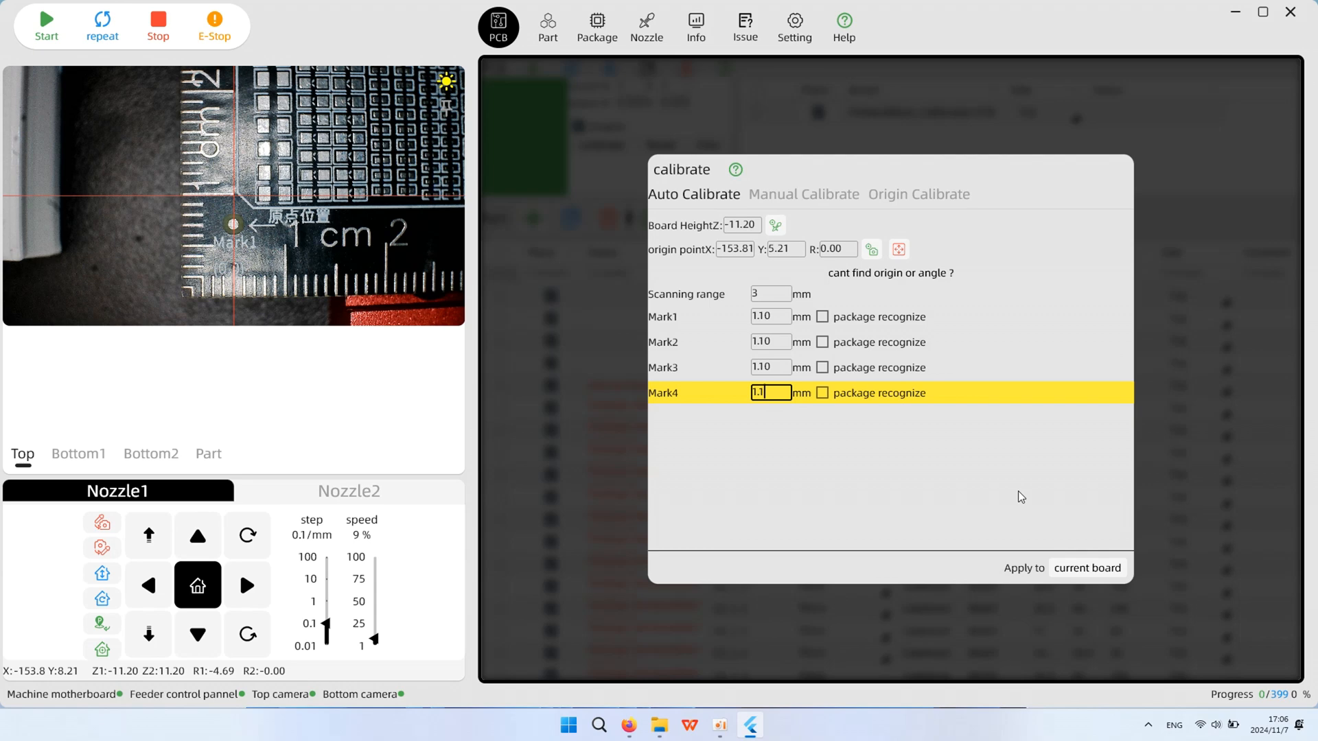